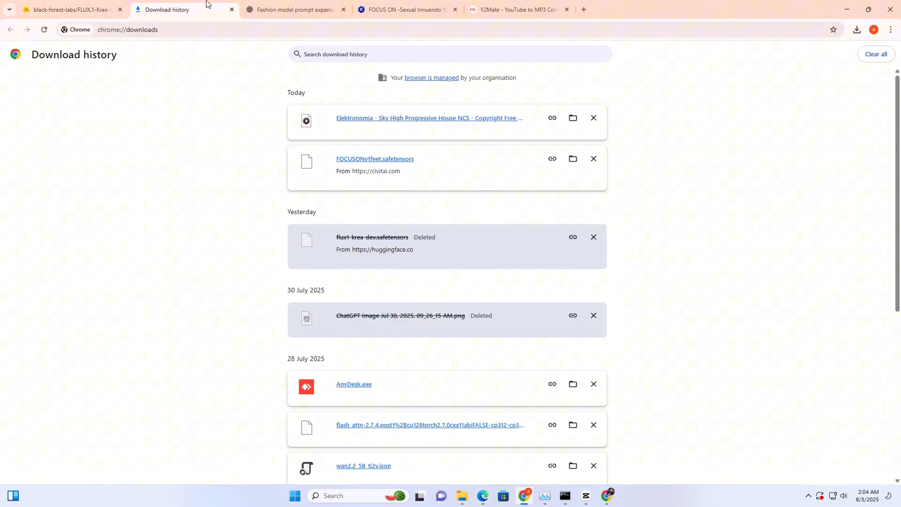
# Browse the text_encoder folder, return, then open text_encoder_2 in the FLUX.1-Krea-dev files.
pyautogui.click(69, 9)
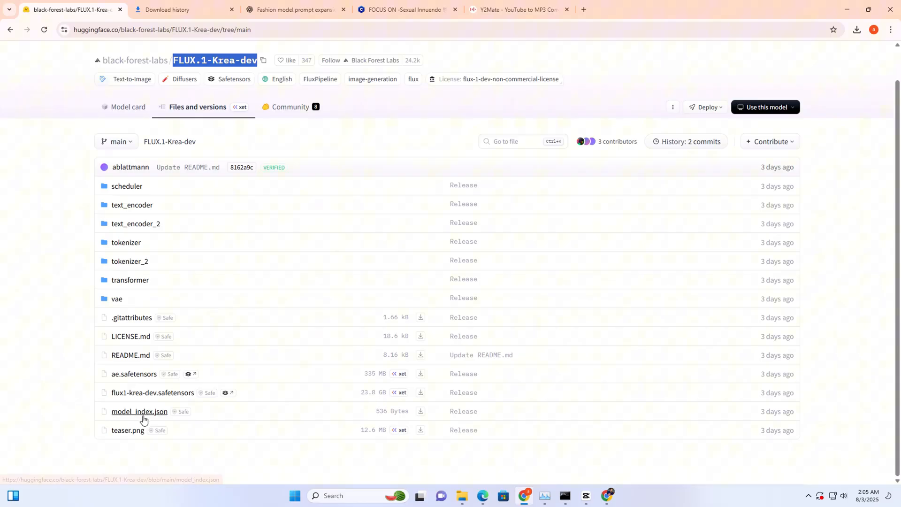
pyautogui.moveTo(146, 395)
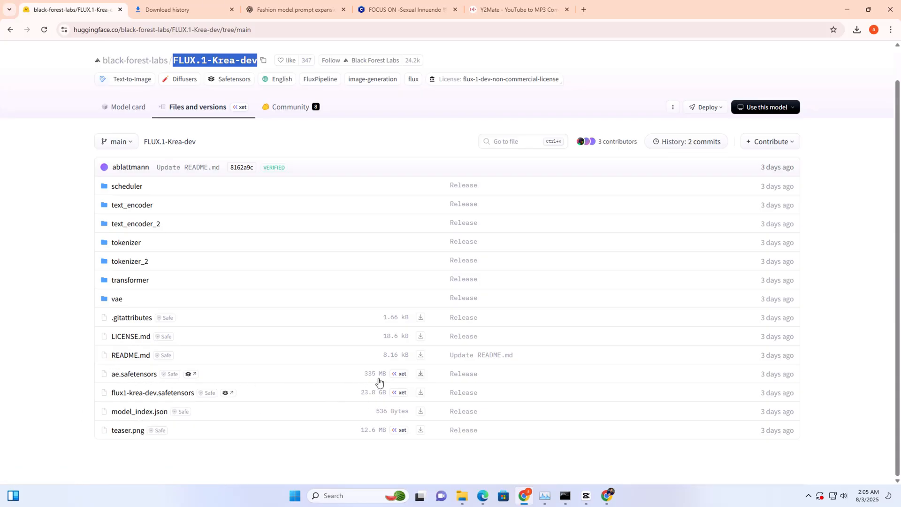
pyautogui.moveTo(170, 431)
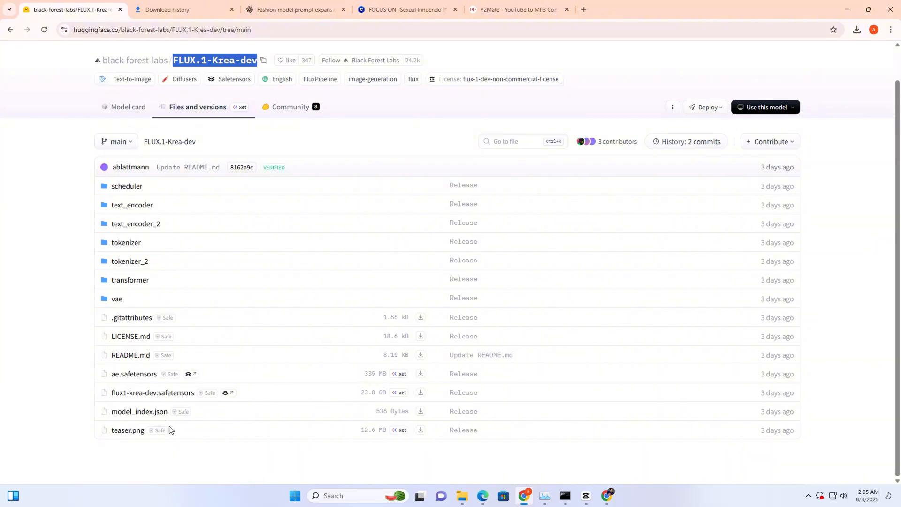
pyautogui.moveTo(137, 223)
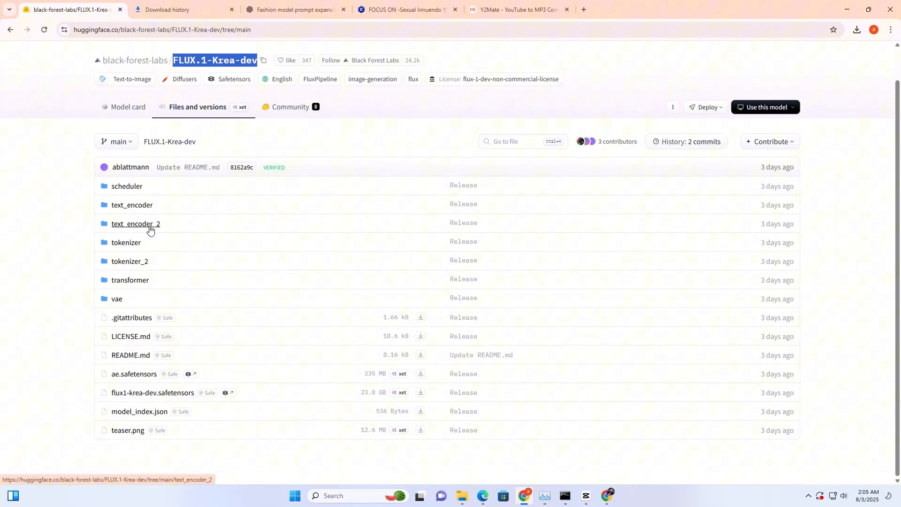
pyautogui.click(131, 204)
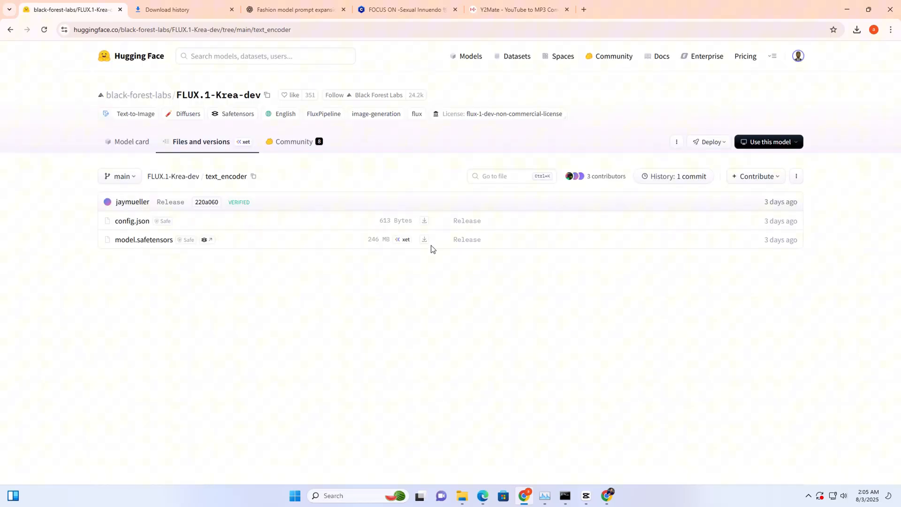
pyautogui.click(173, 177)
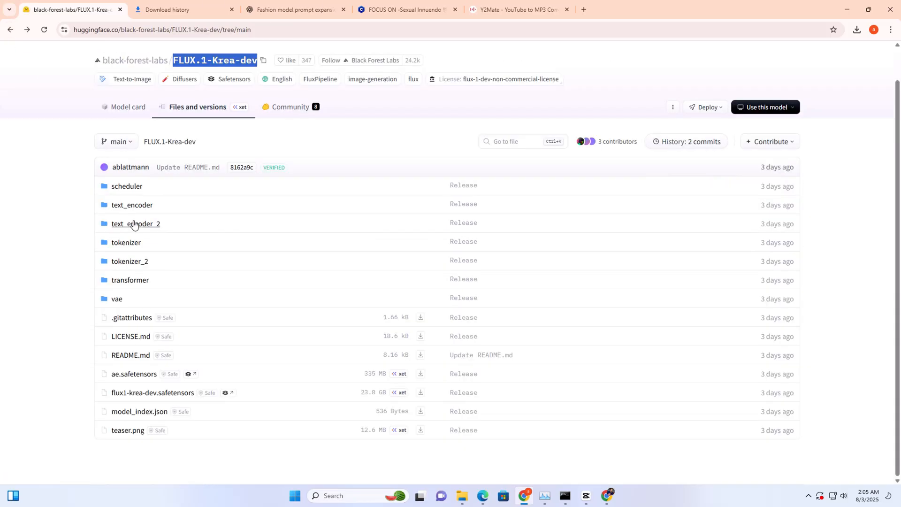
pyautogui.click(135, 224)
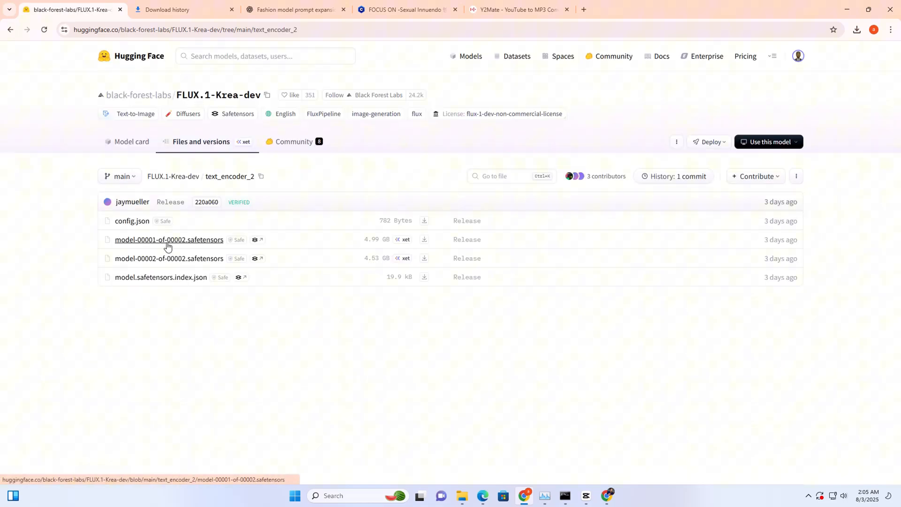
pyautogui.click(9, 29)
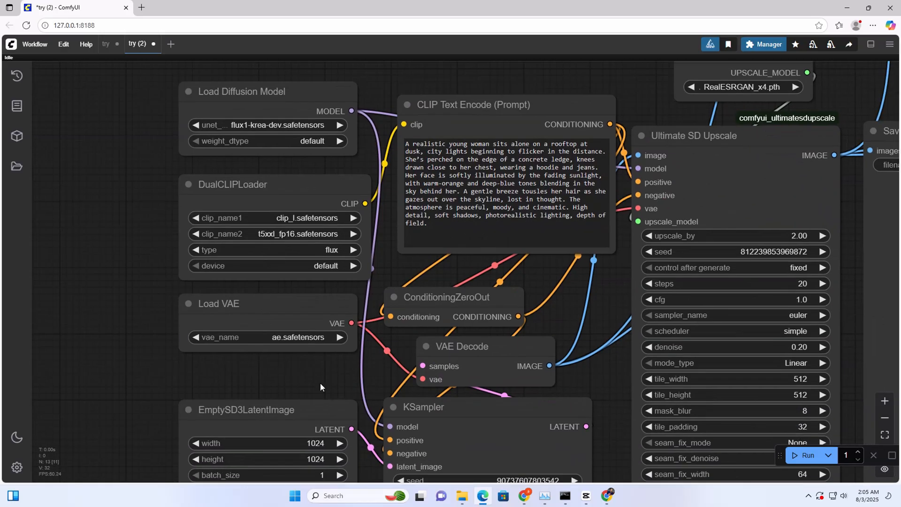
# Point the Load Upscale Model node to RealESRGAN_x4plus and queue the workflow run.
pyautogui.scroll(-3)
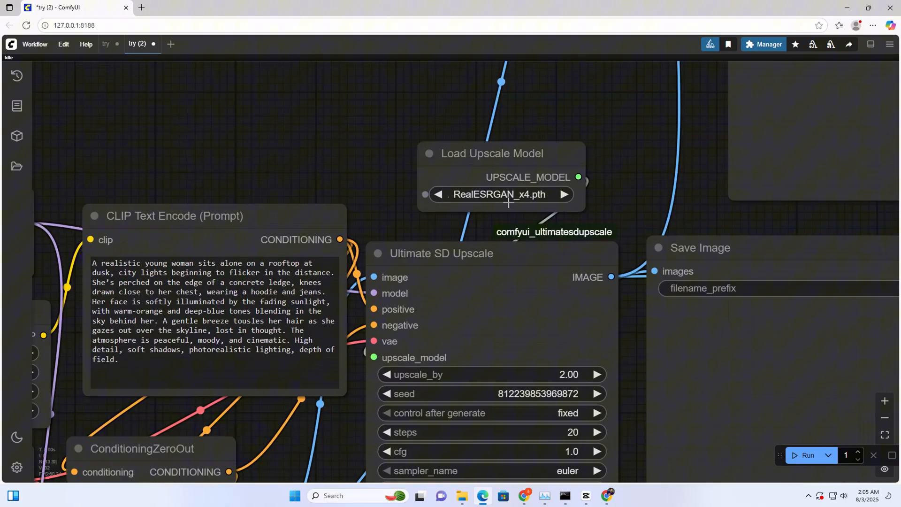
pyautogui.click(499, 194)
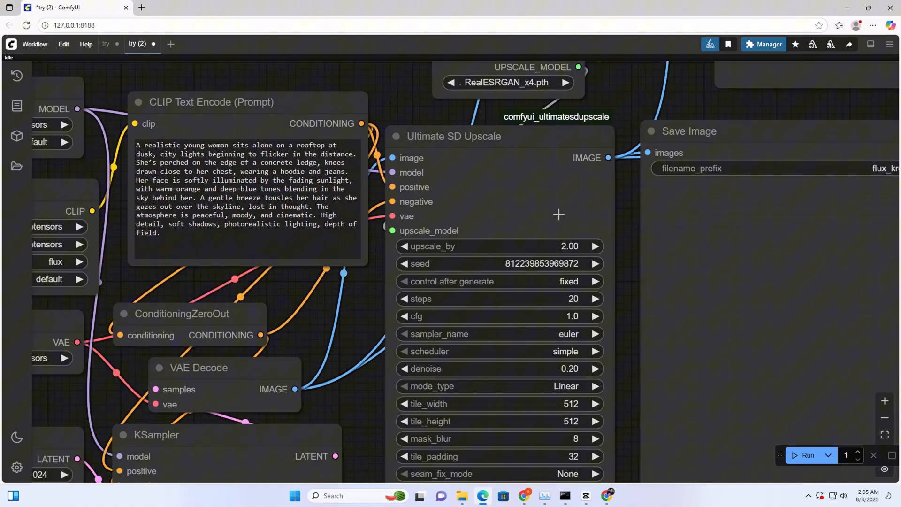
pyautogui.scroll(-3)
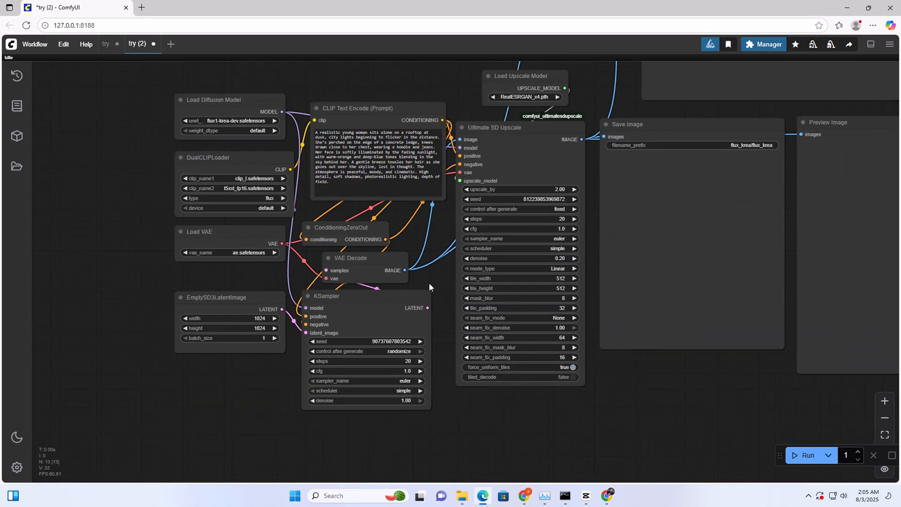
pyautogui.click(807, 454)
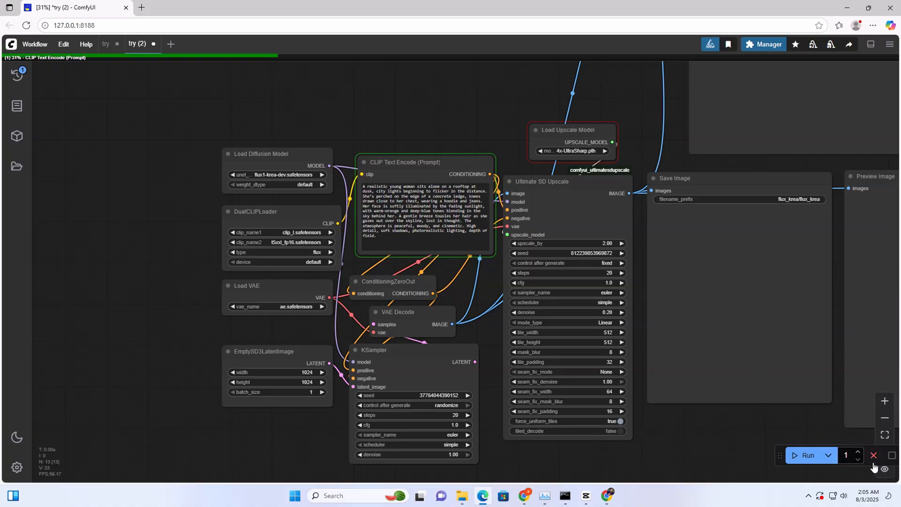
pyautogui.moveTo(718, 428)
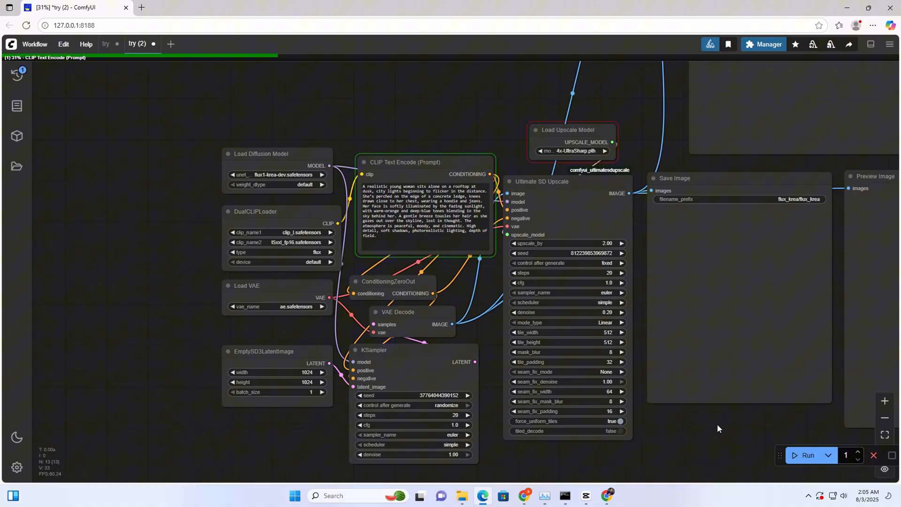
pyautogui.moveTo(718, 428); pyautogui.dragTo(600, 409)
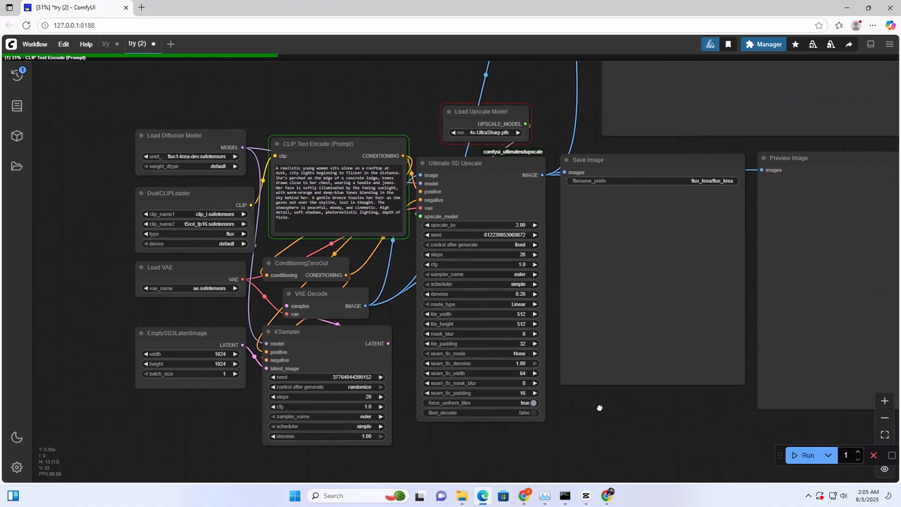
pyautogui.moveTo(600, 408); pyautogui.dragTo(572, 478)
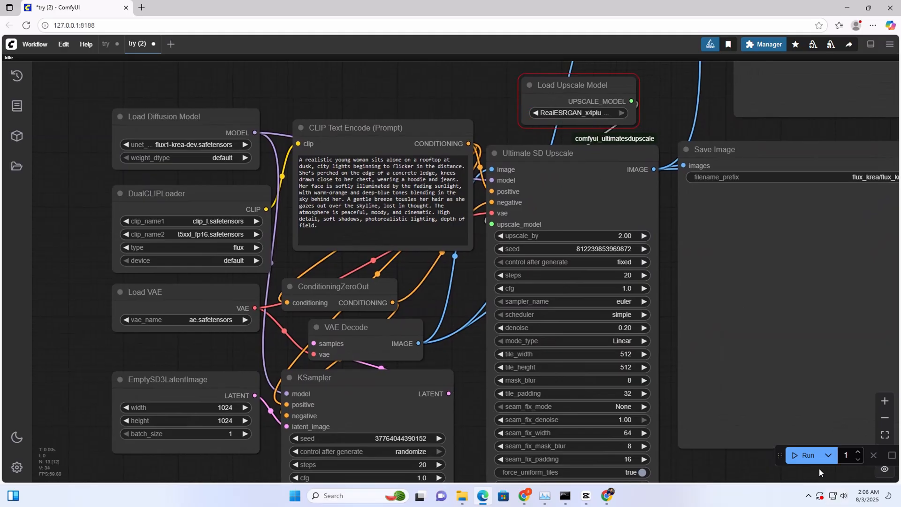
# Queue another run, copy the rooftop prompt from CLIP Text Encode, and switch browser windows.
pyautogui.click(807, 454)
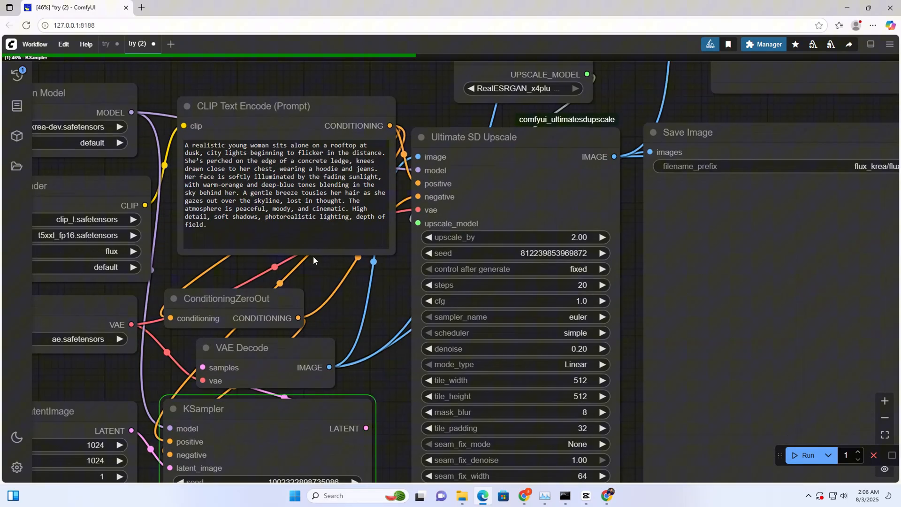
pyautogui.moveTo(356, 204)
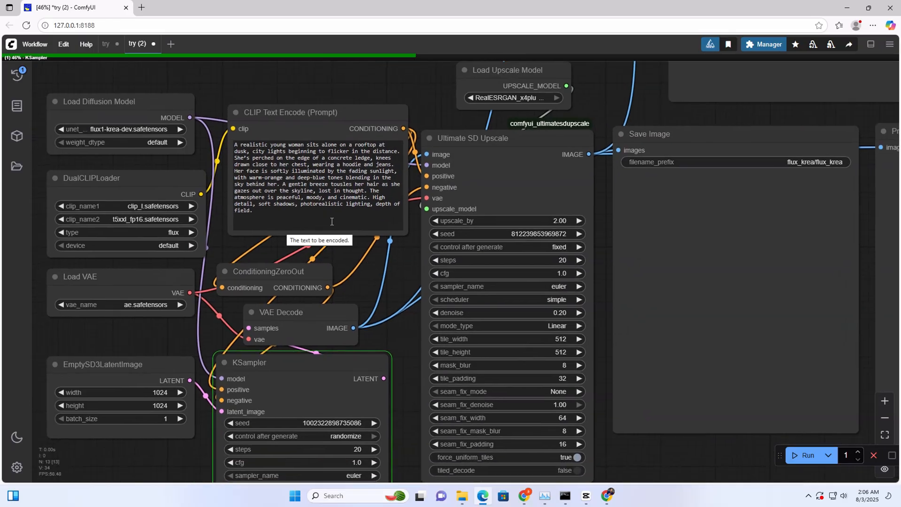
pyautogui.click(316, 184)
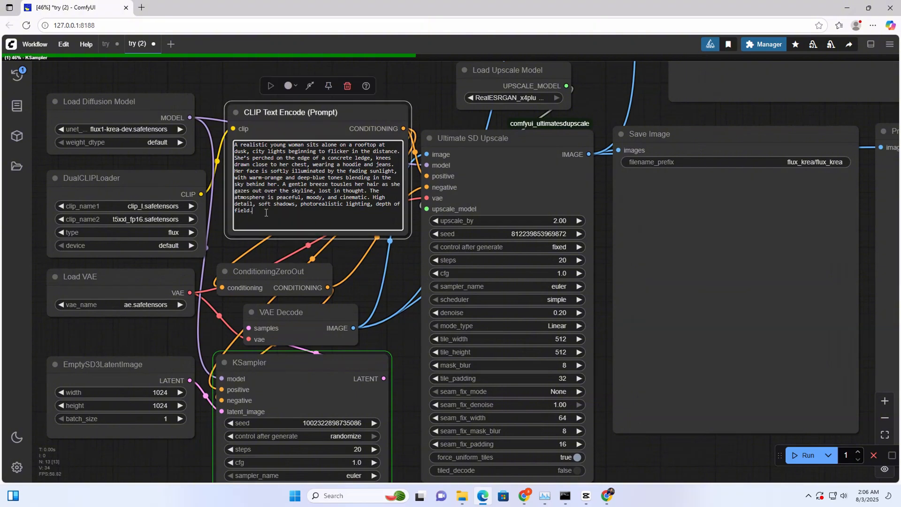
pyautogui.rightClick(293, 173)
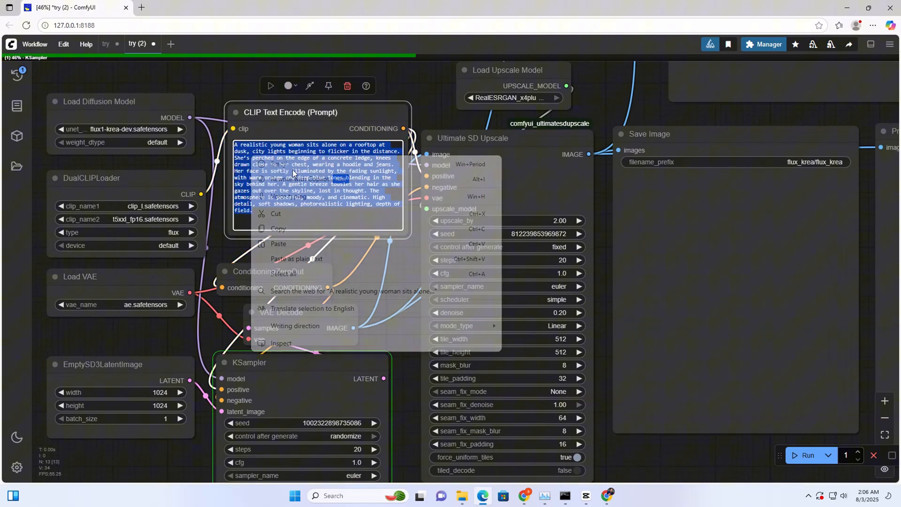
pyautogui.click(396, 372)
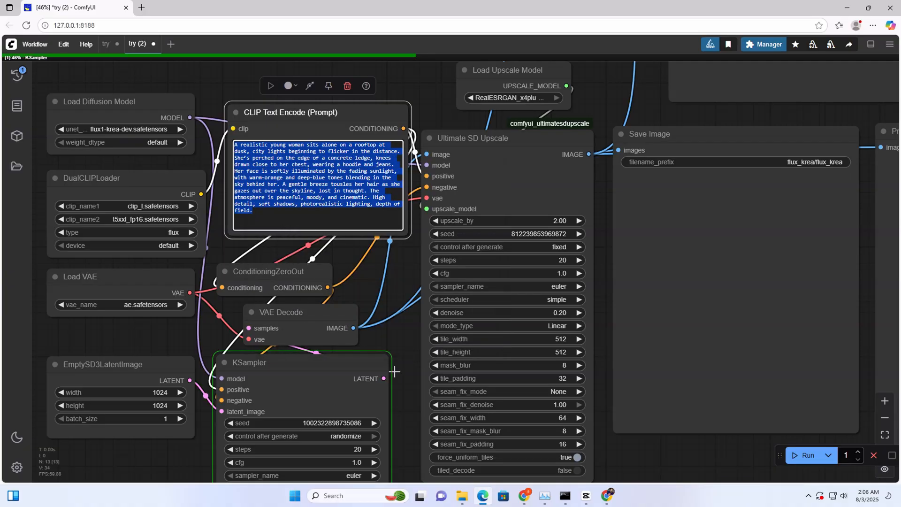
pyautogui.click(68, 9)
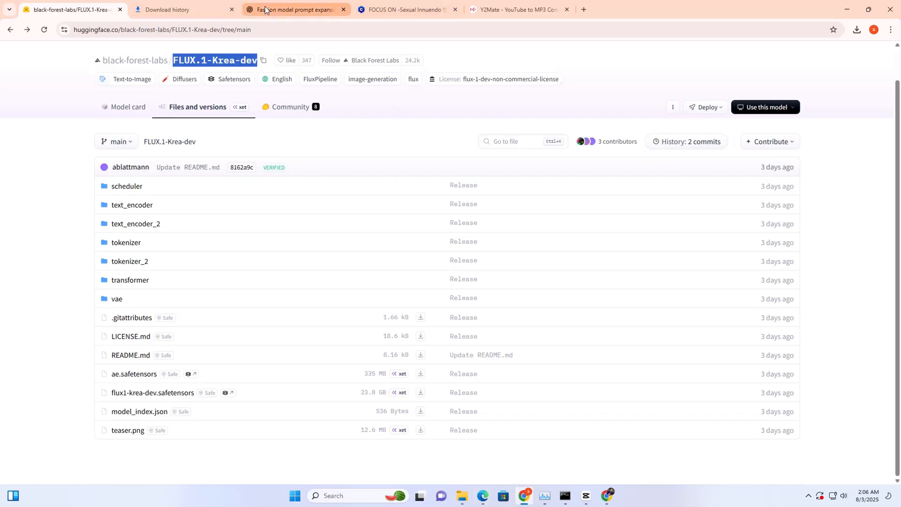
# Ask ChatGPT to 'make something good and very unique' from the rooftop prompt.
pyautogui.click(293, 9)
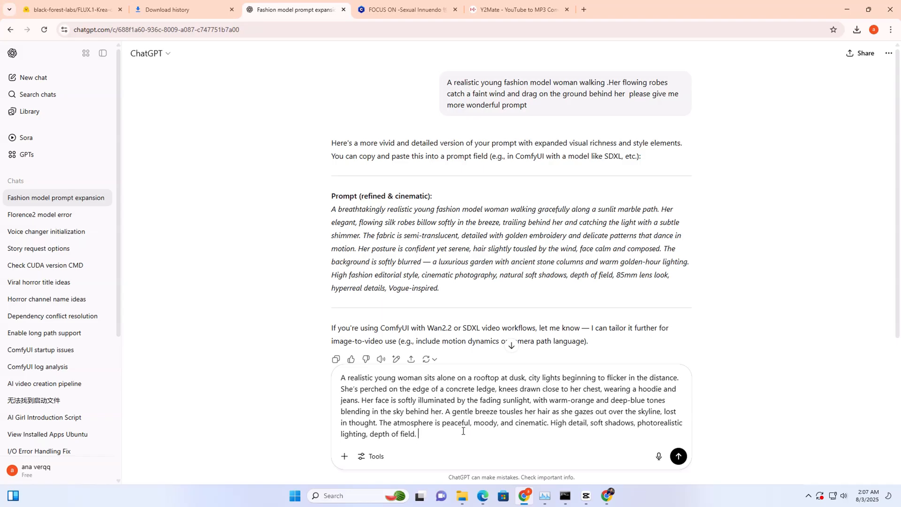
pyautogui.write('make')
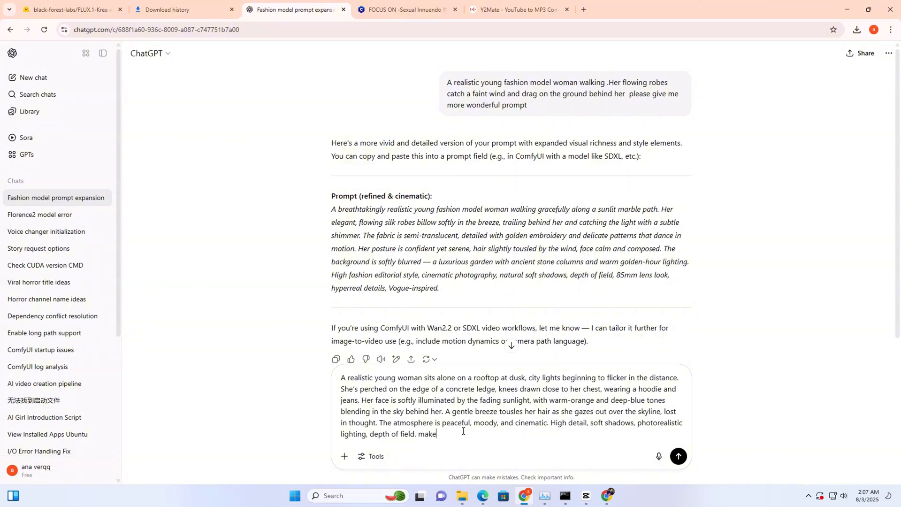
pyautogui.write('something g')
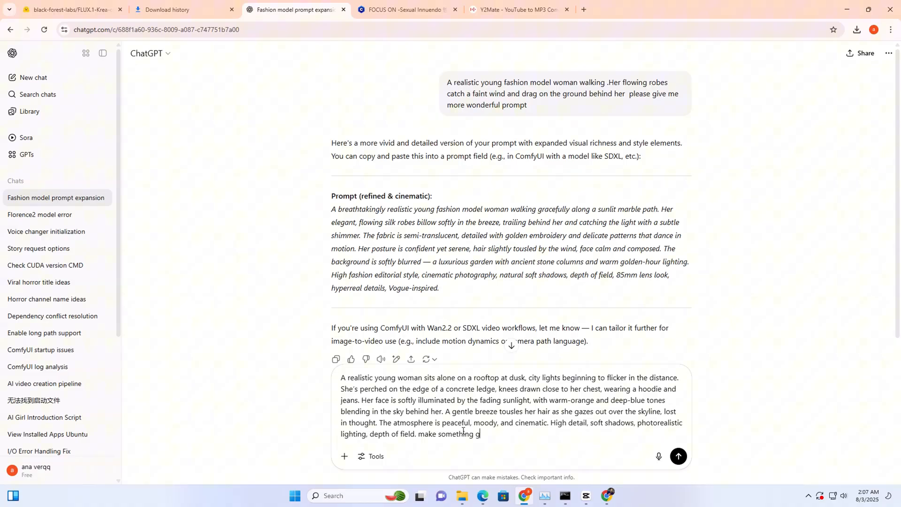
pyautogui.write('ood')
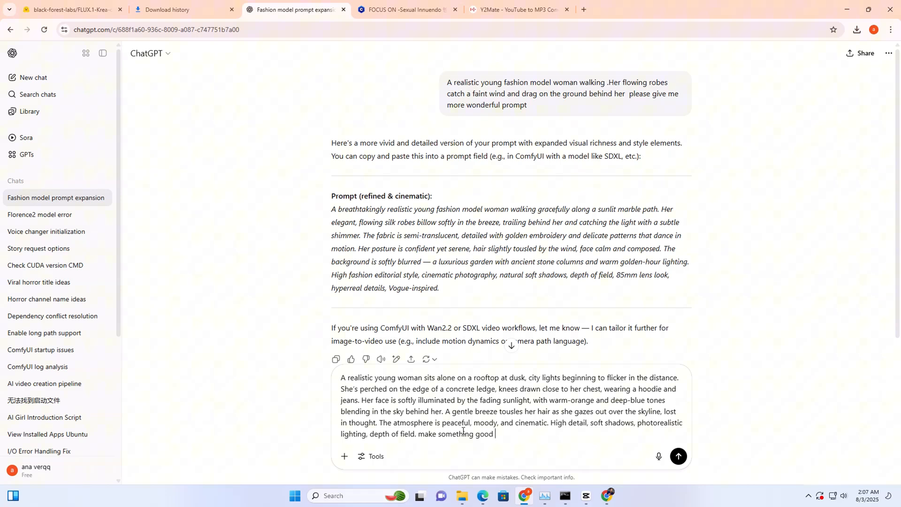
pyautogui.write('and very')
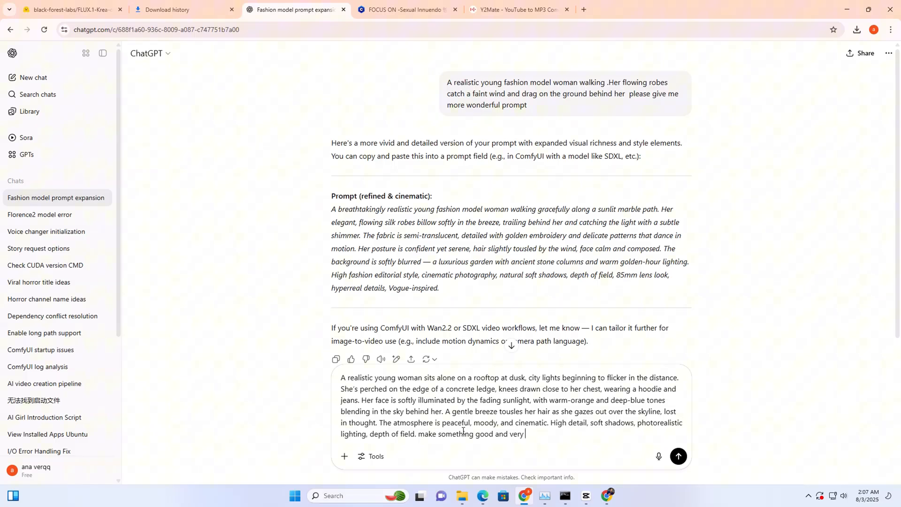
pyautogui.write('uni')
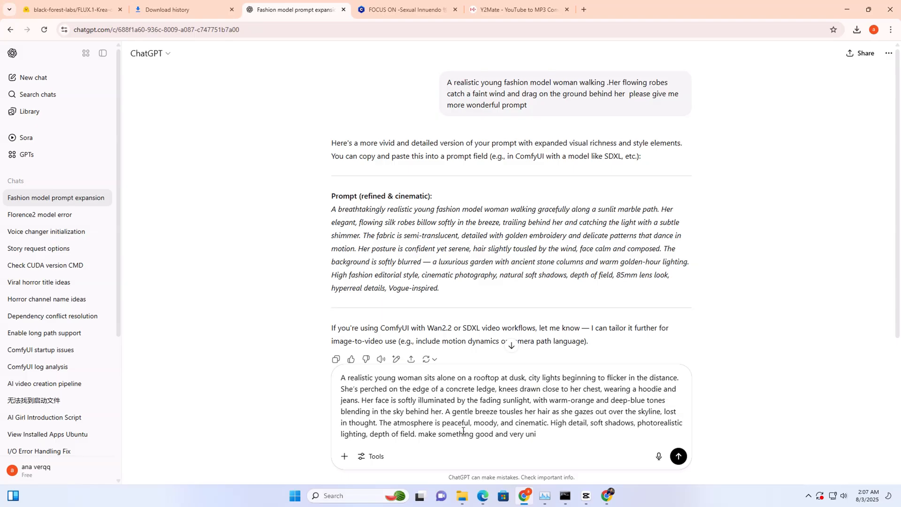
pyautogui.click(678, 456)
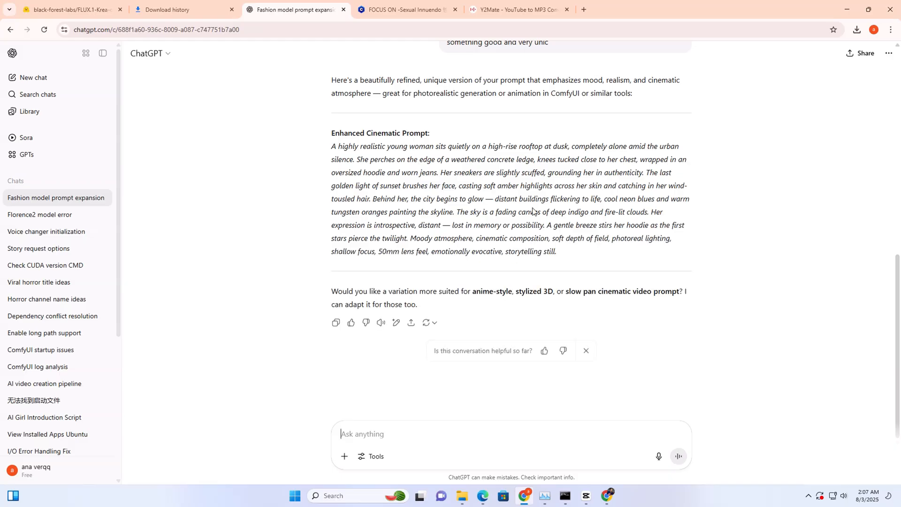
# Select the Enhanced Cinematic Prompt reply and return to the ComfyUI workflow.
pyautogui.moveTo(332, 173); pyautogui.dragTo(555, 251)
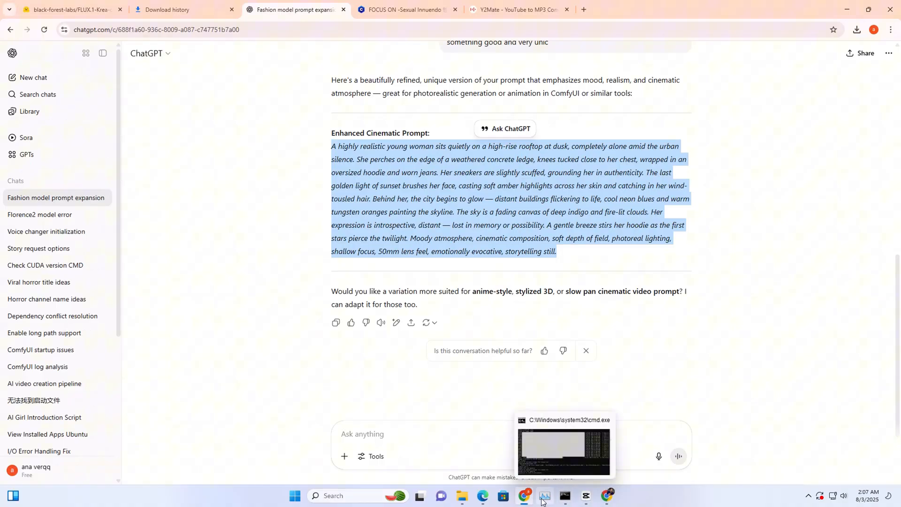
pyautogui.click(483, 495)
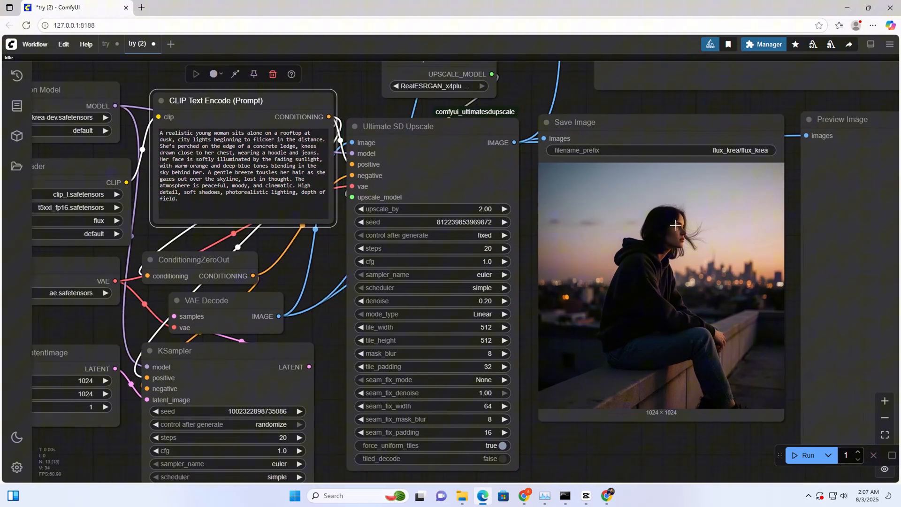
pyautogui.scroll(-3)
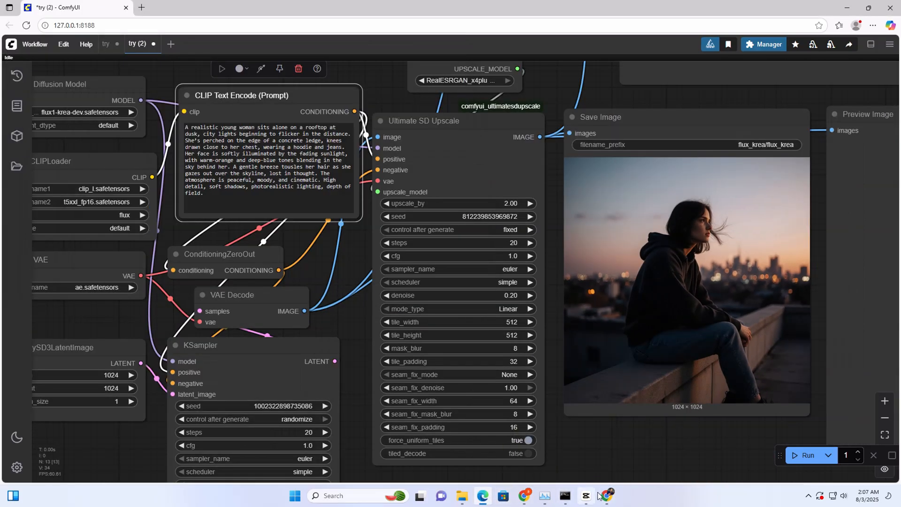
# Bring up the hashtag ChatGPT window and minimize it so ComfyUI shows again.
pyautogui.click(607, 496)
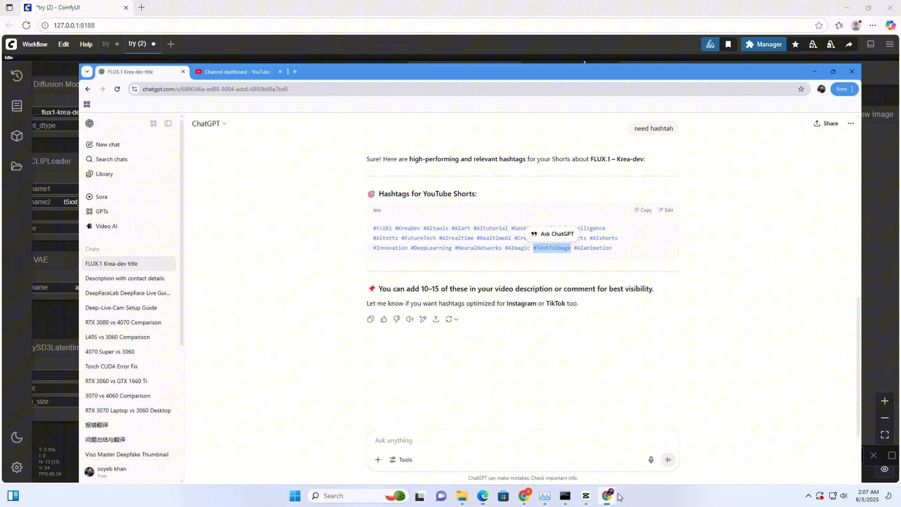
pyautogui.click(833, 71)
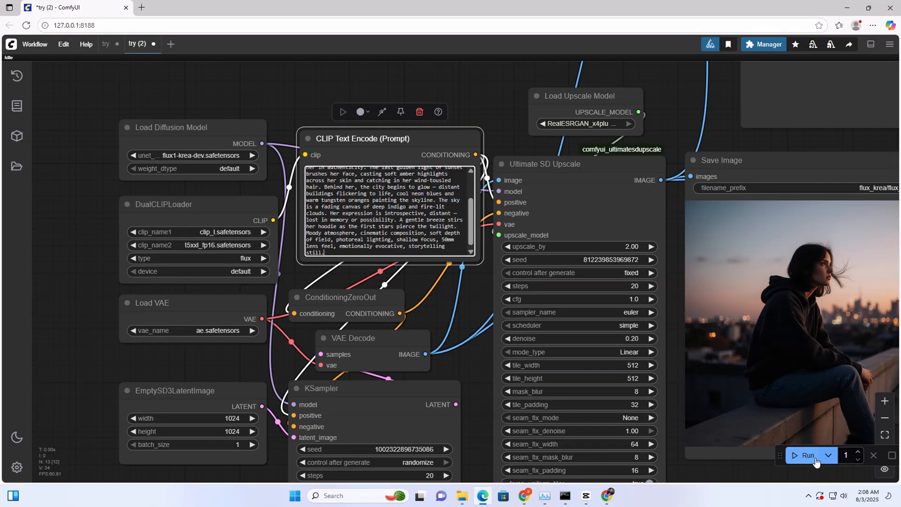
# Generate a new rooftop image with the pasted enhanced cinematic prompt.
pyautogui.click(807, 454)
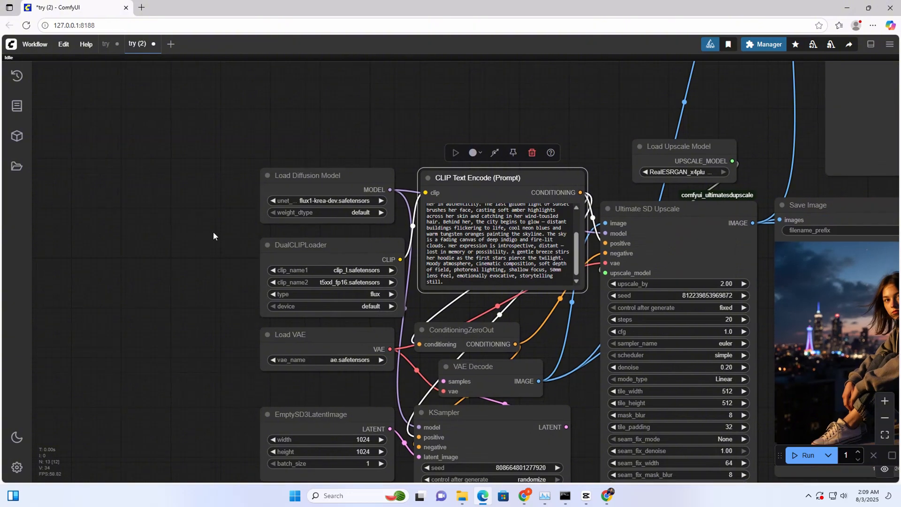
pyautogui.moveTo(248, 108)
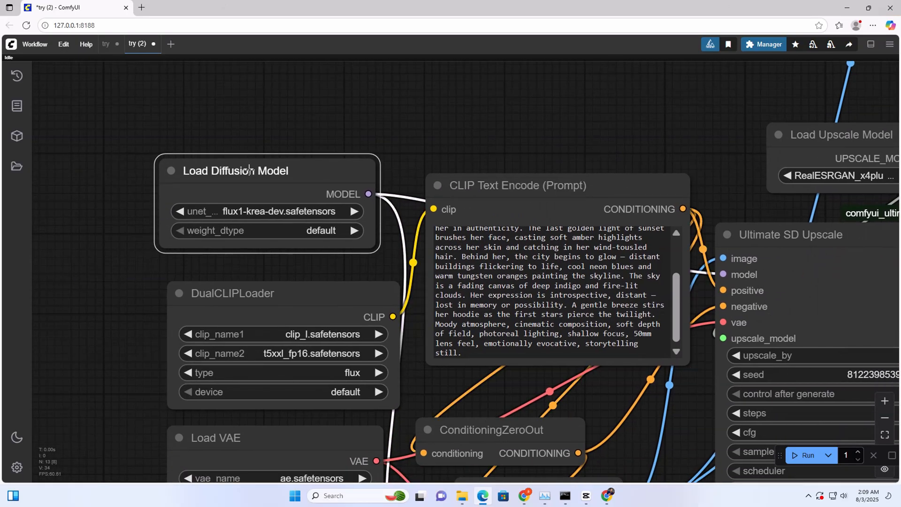
# Search the node menu for 'lora' and choose LoraLoaderModelOnly next to the diffusion loader.
pyautogui.click(236, 171)
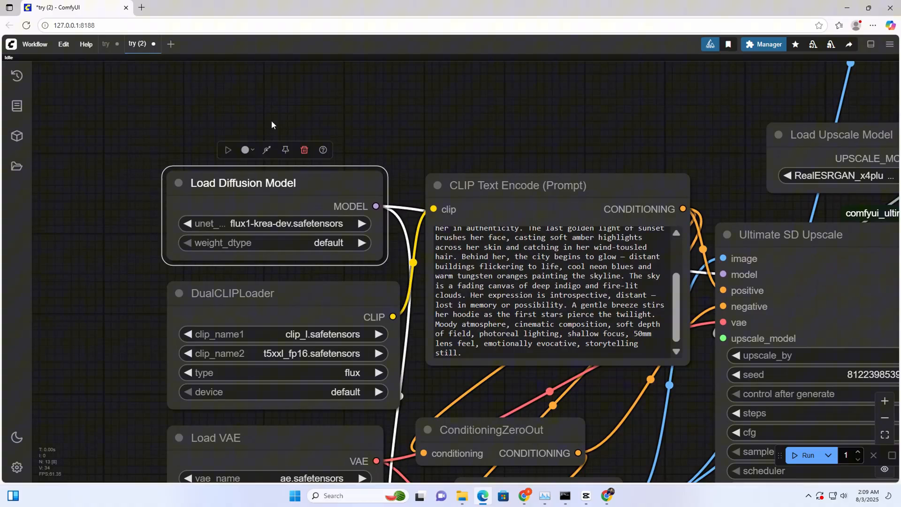
pyautogui.doubleClick(272, 125)
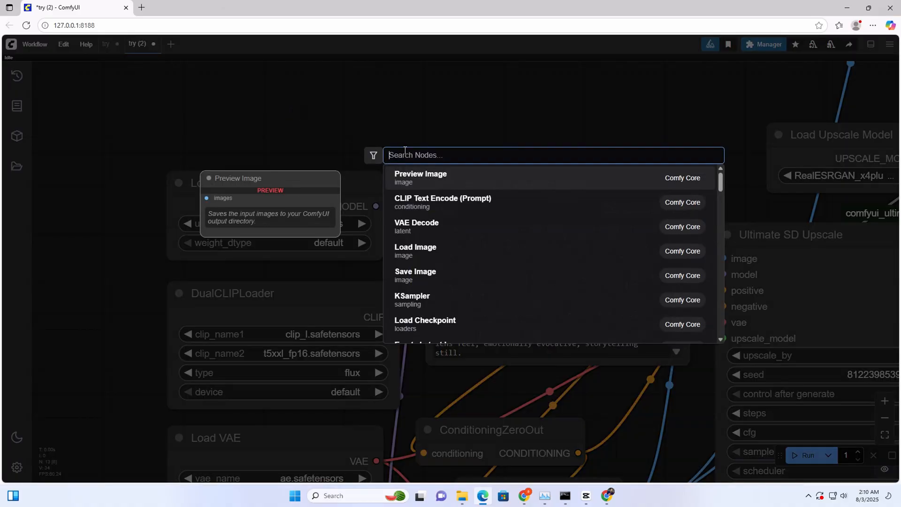
pyautogui.write('lora')
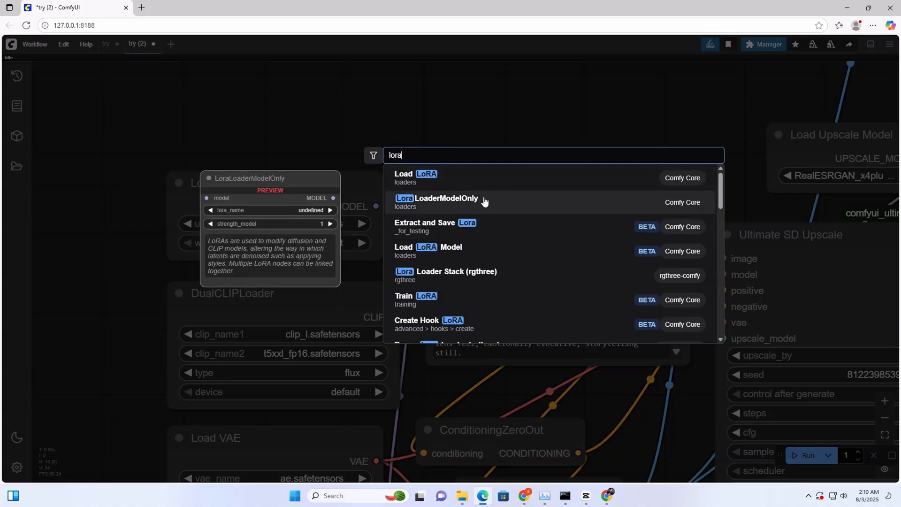
pyautogui.click(436, 202)
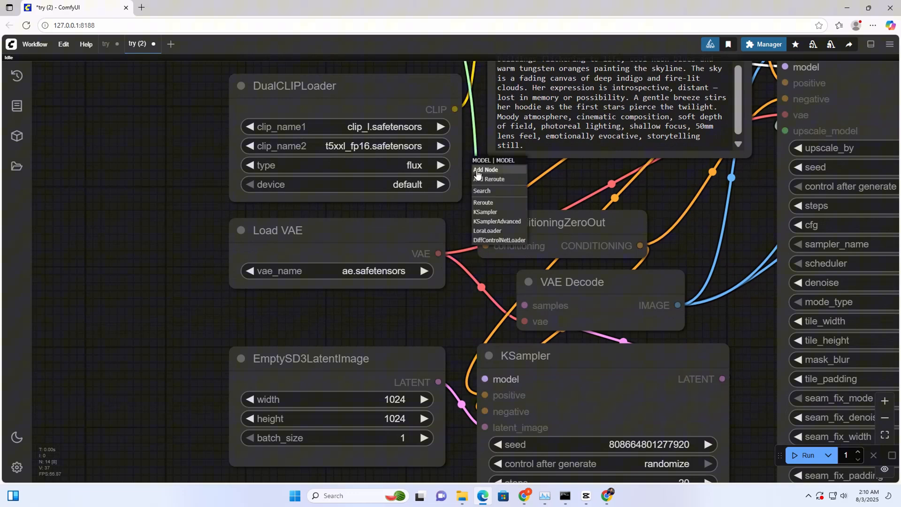
# Wire Load Diffusion Model's MODEL through the DetailEnhancerV1 LoRA and queue a run.
pyautogui.click(522, 173)
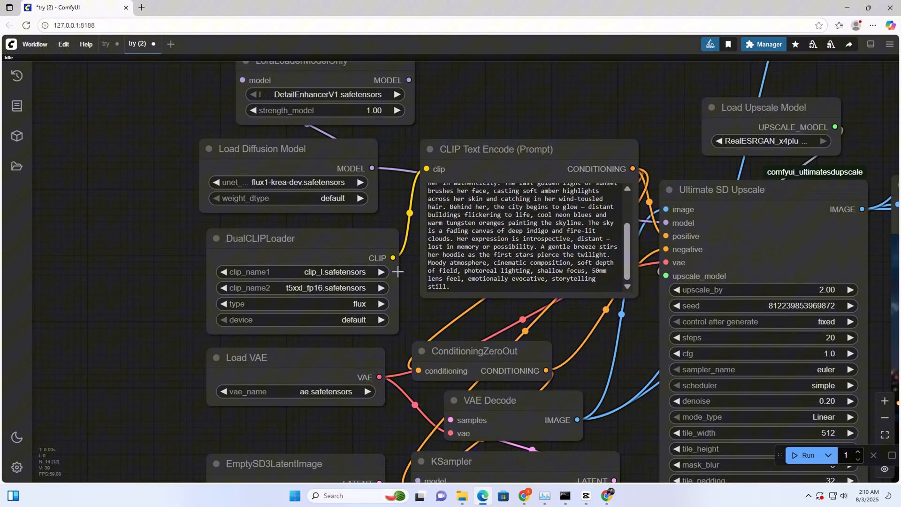
pyautogui.moveTo(408, 81); pyautogui.dragTo(418, 199)
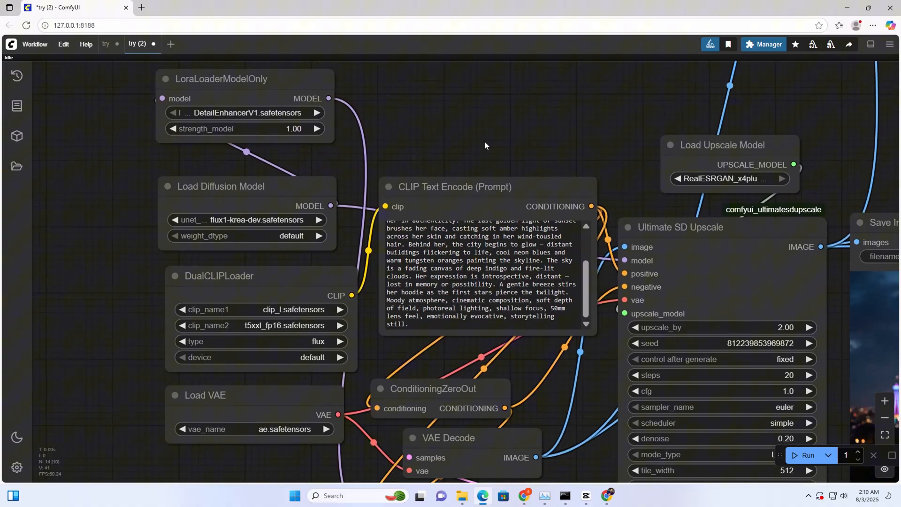
pyautogui.moveTo(442, 156)
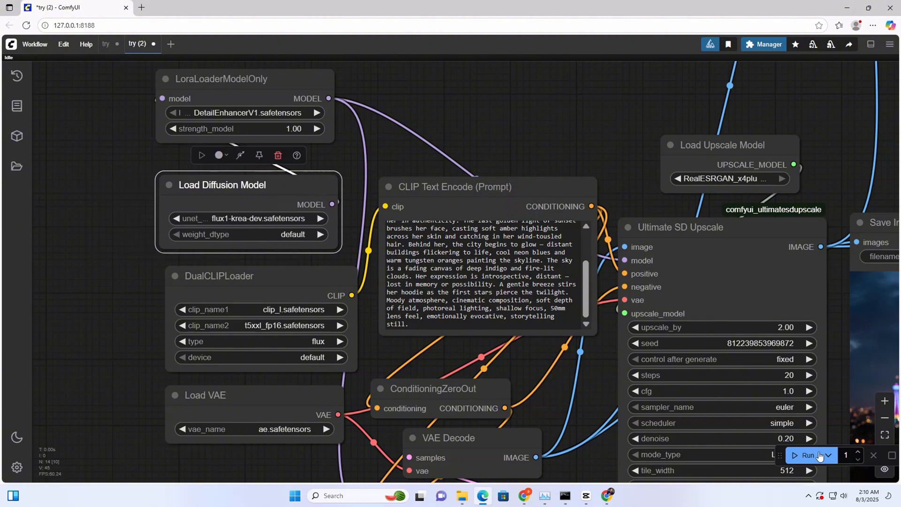
pyautogui.click(809, 455)
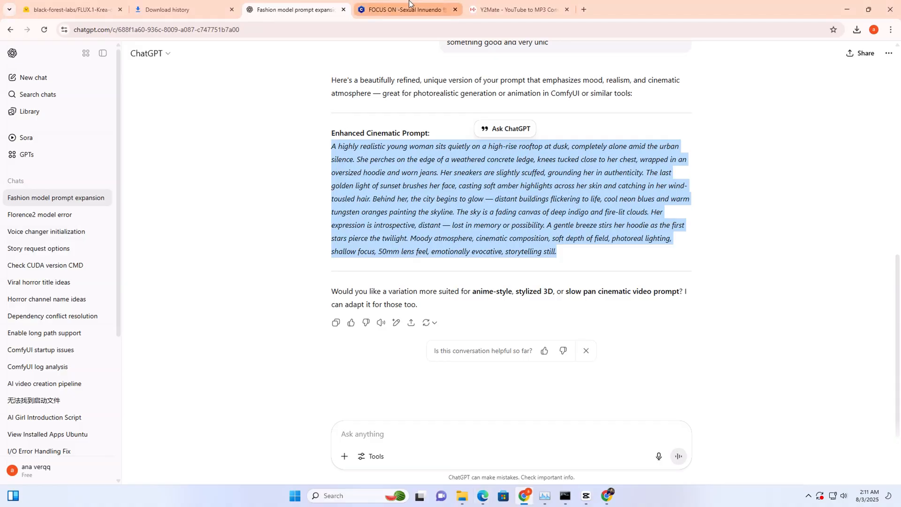
# View an example image's generation data on the Civitai FOCUS ON LoRA page, then close it.
pyautogui.click(406, 10)
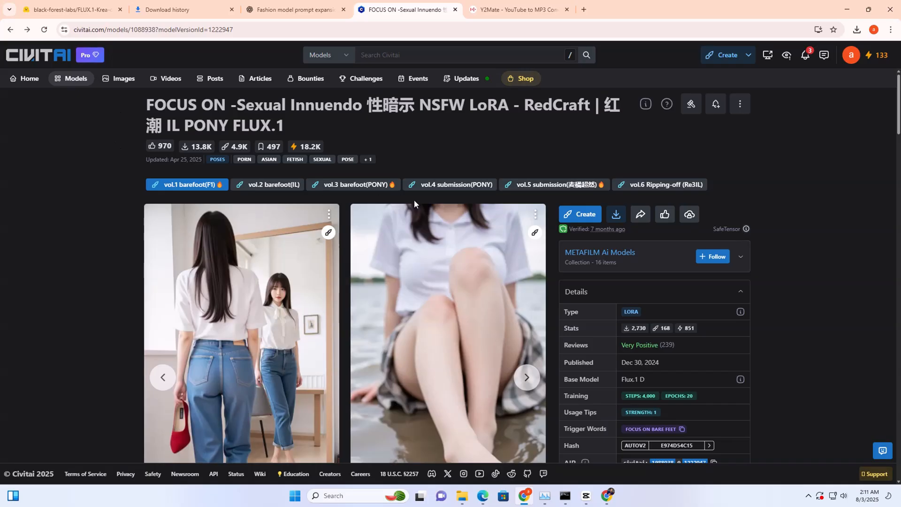
pyautogui.scroll(-3)
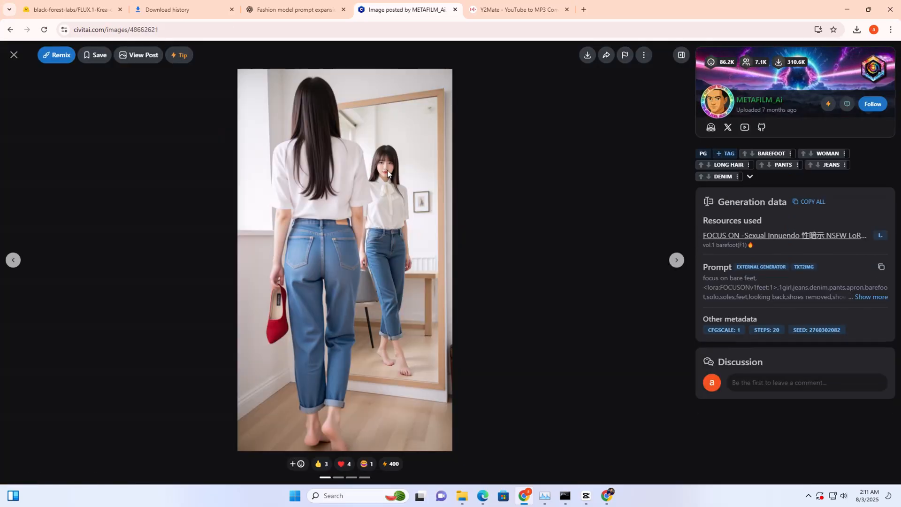
pyautogui.moveTo(451, 12)
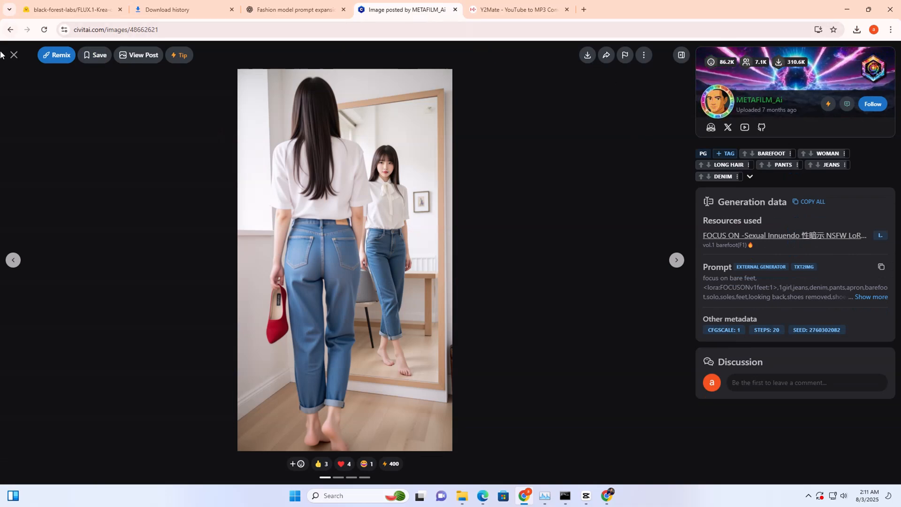
pyautogui.click(785, 235)
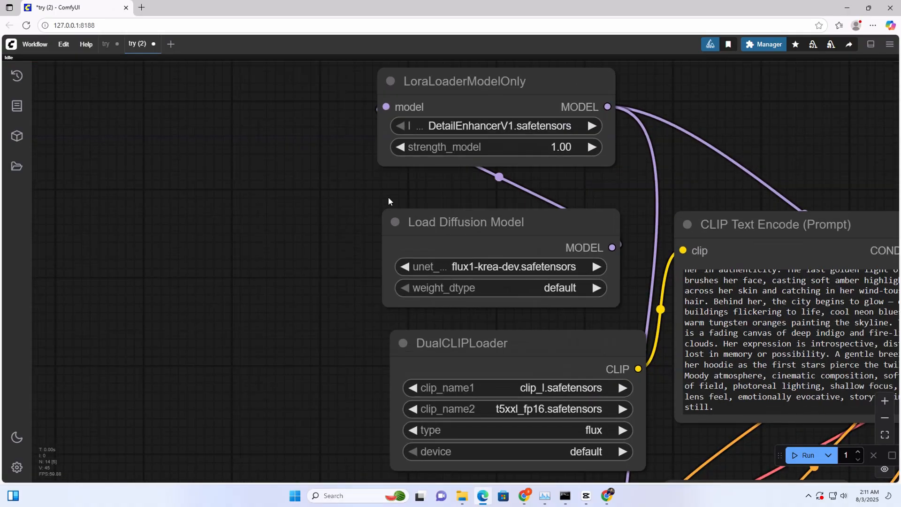
# Set lora_name to FOCUSONv1feet.safetensors and queue the rooftop image generation.
pyautogui.click(496, 125)
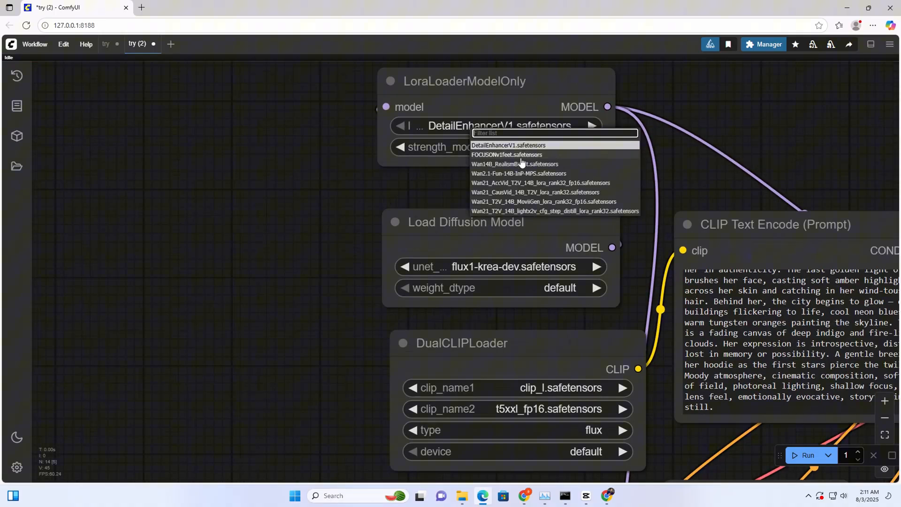
pyautogui.click(506, 155)
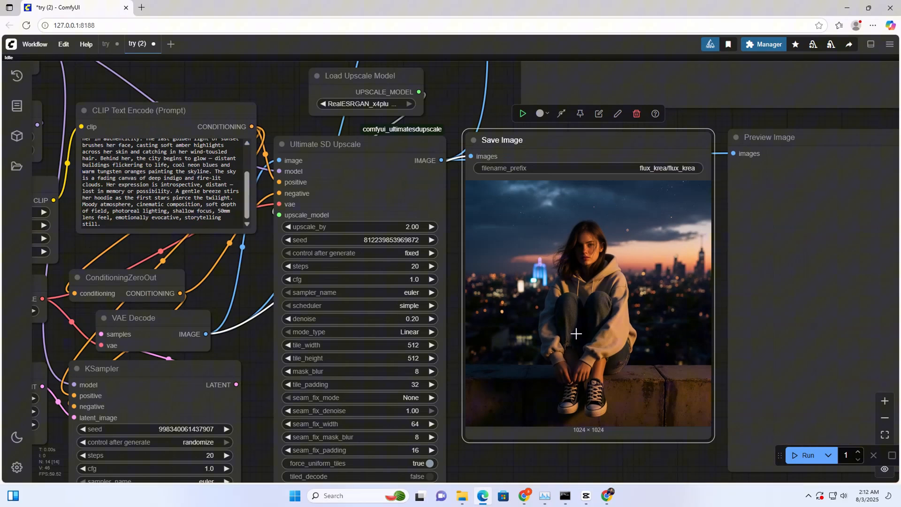
pyautogui.click(808, 455)
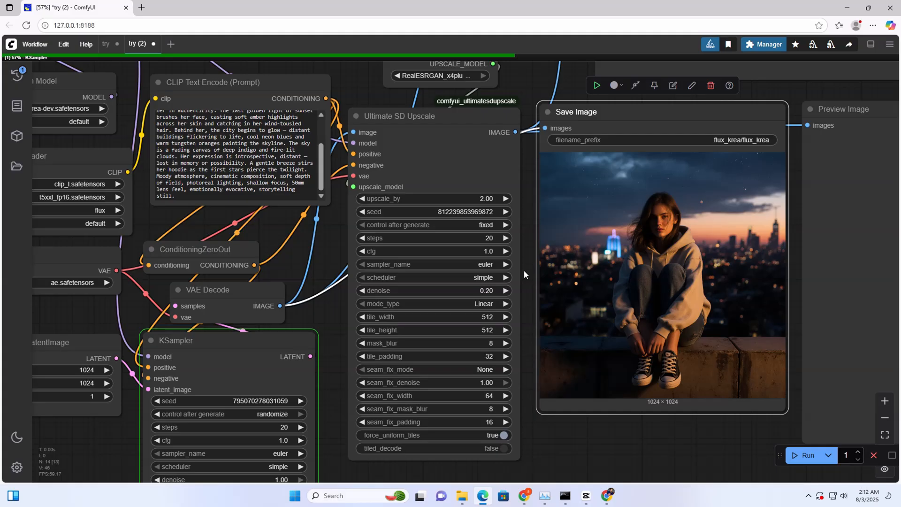
pyautogui.moveTo(575, 411)
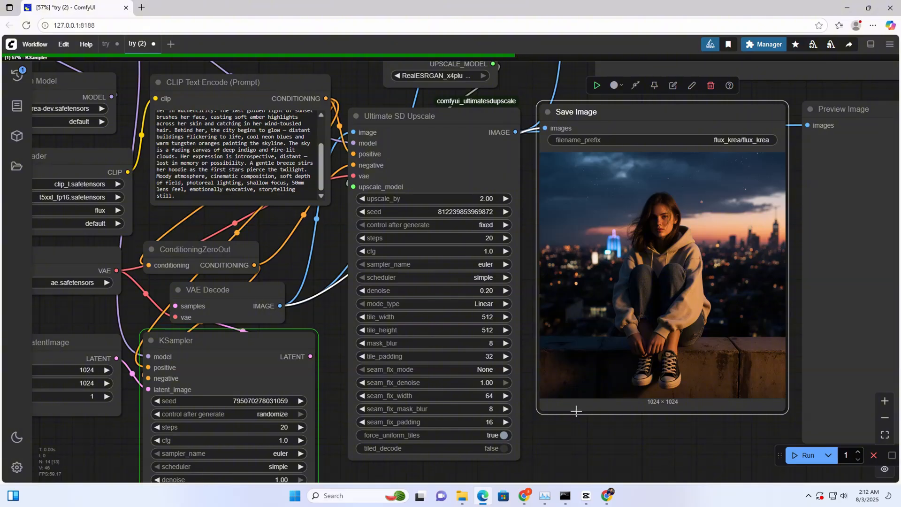
pyautogui.moveTo(568, 441)
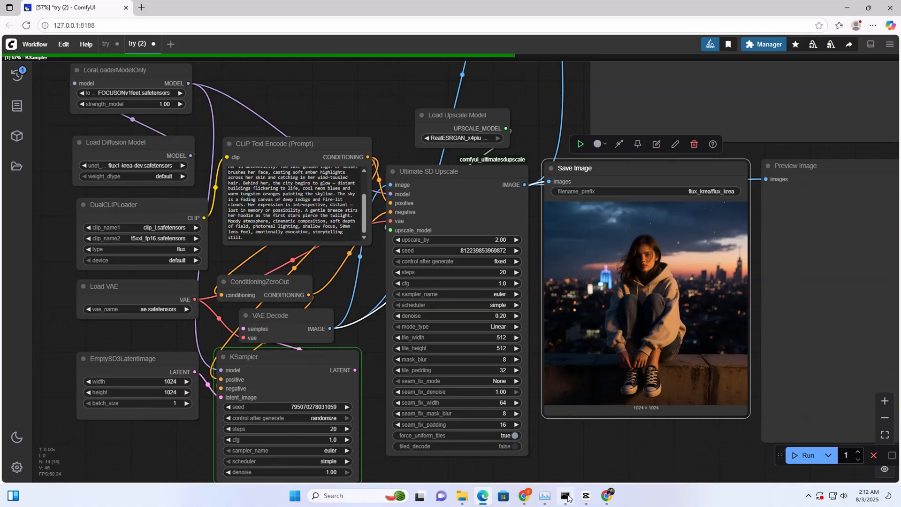
pyautogui.click(565, 496)
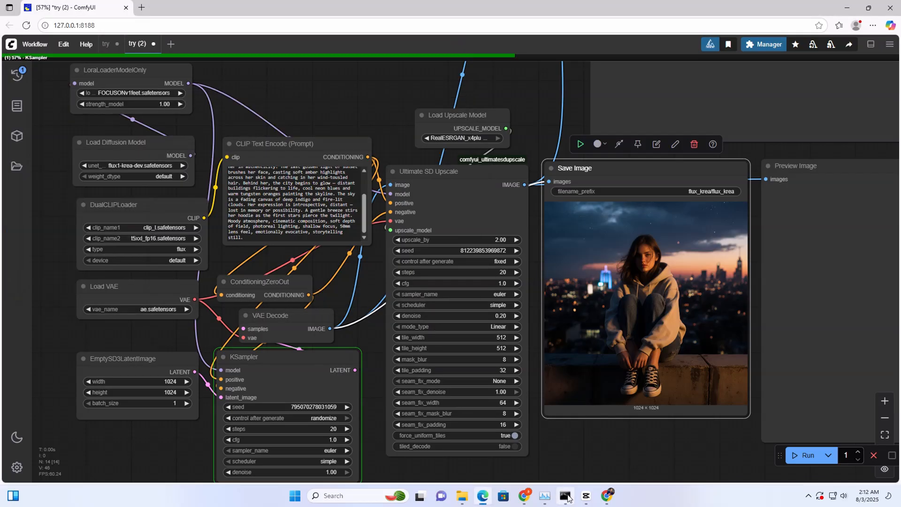
pyautogui.moveTo(593, 164)
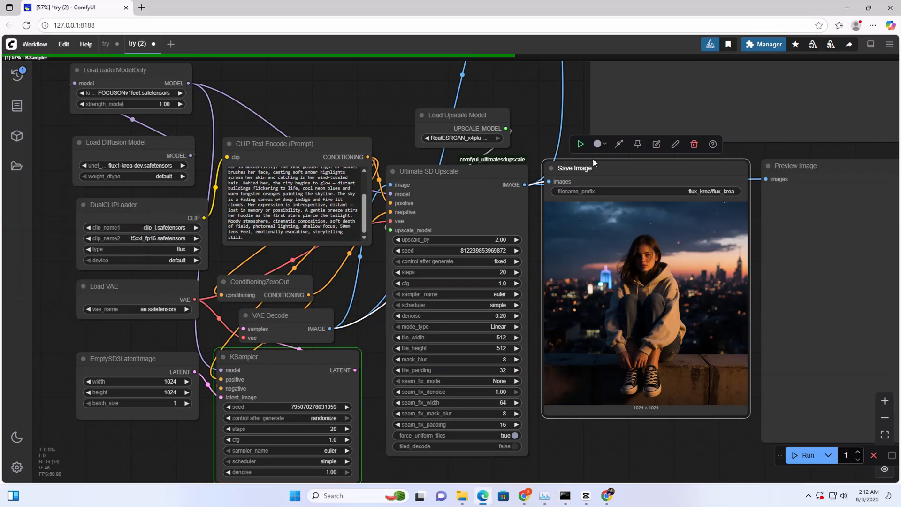
pyautogui.moveTo(568, 365)
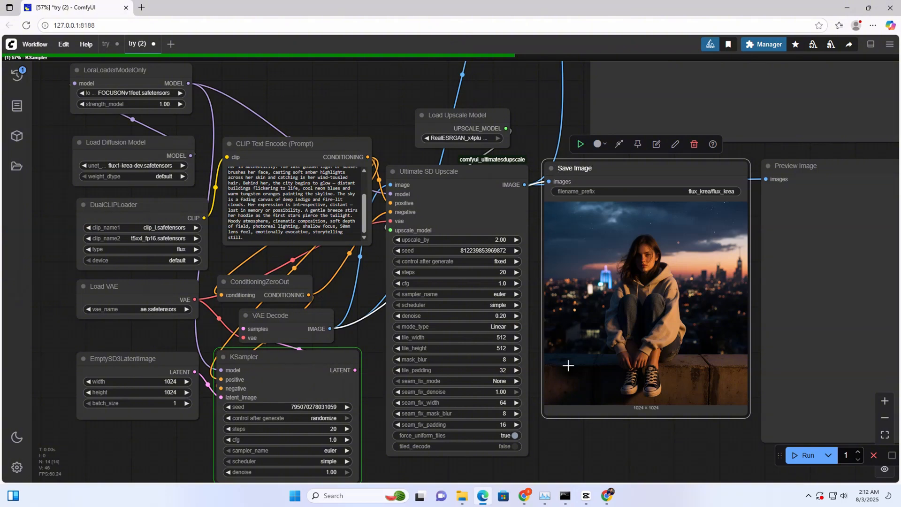
pyautogui.moveTo(552, 497)
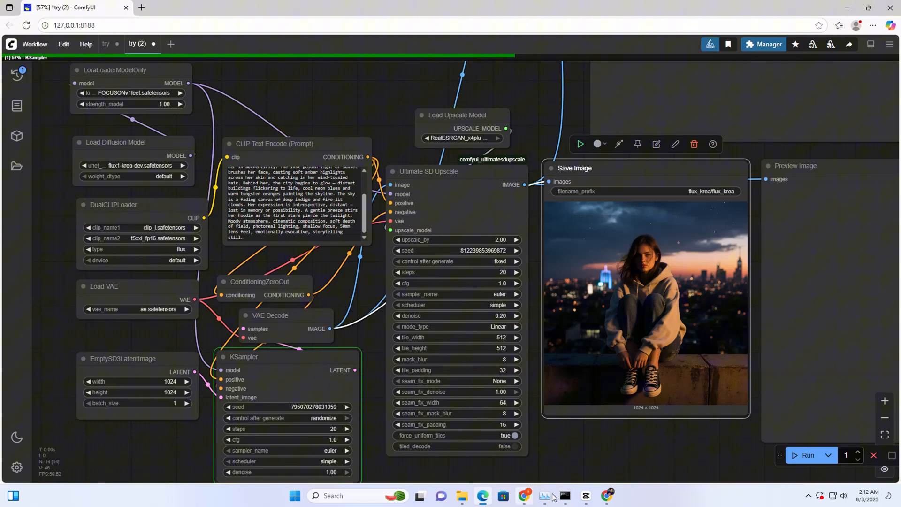
# Bring up Task Manager's Performance graphs to monitor GPU 0 and Memory during generation.
pyautogui.click(544, 495)
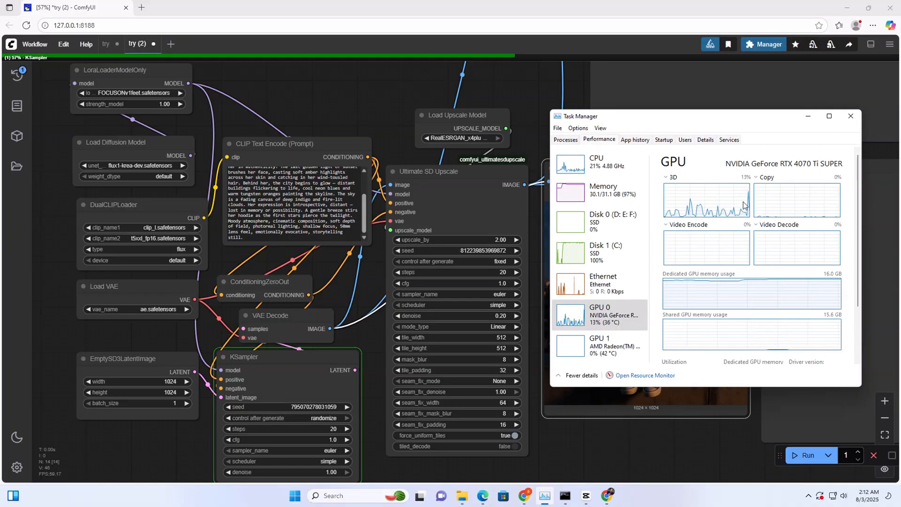
pyautogui.moveTo(636, 317)
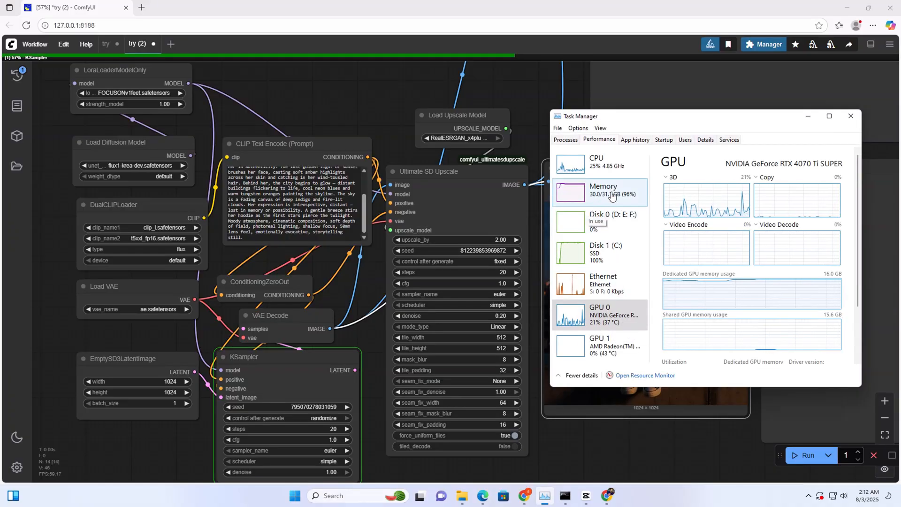
pyautogui.moveTo(610, 222)
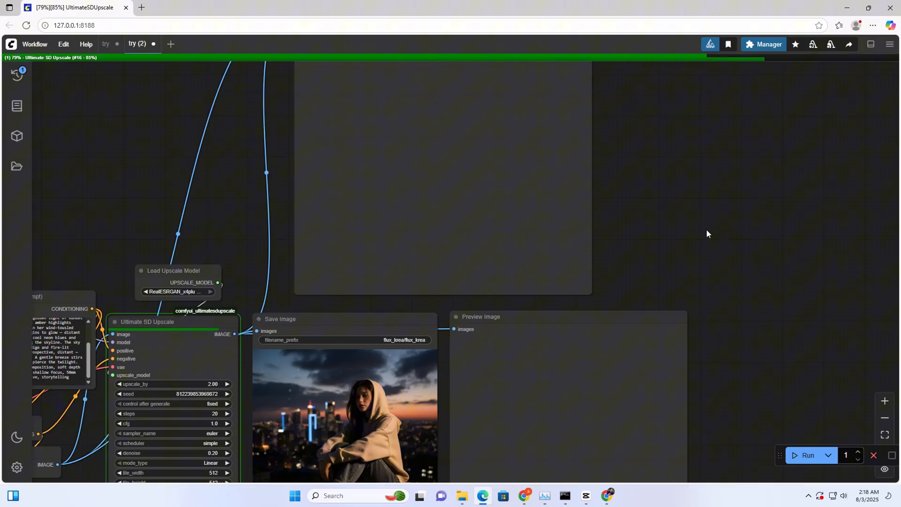
pyautogui.moveTo(120, 220)
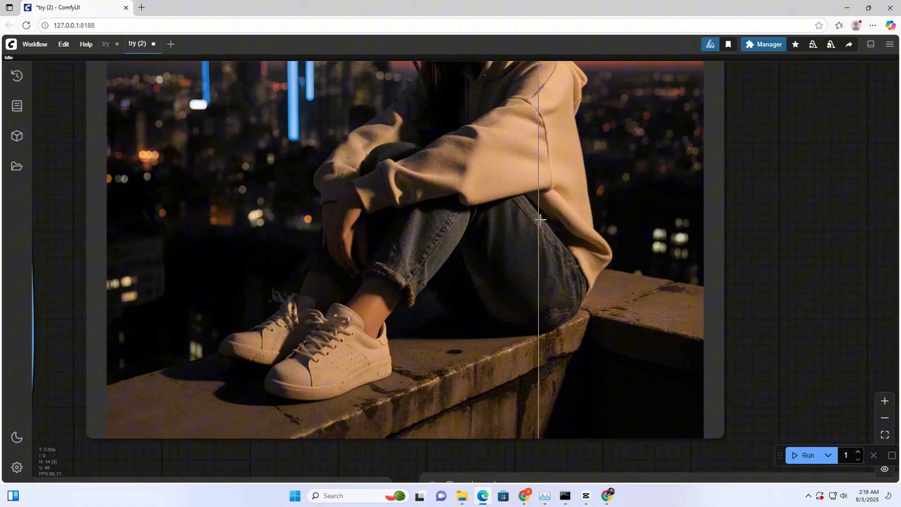
# Show the context menu for the finished upscaled image in the Image Comparer node.
pyautogui.rightClick(541, 219)
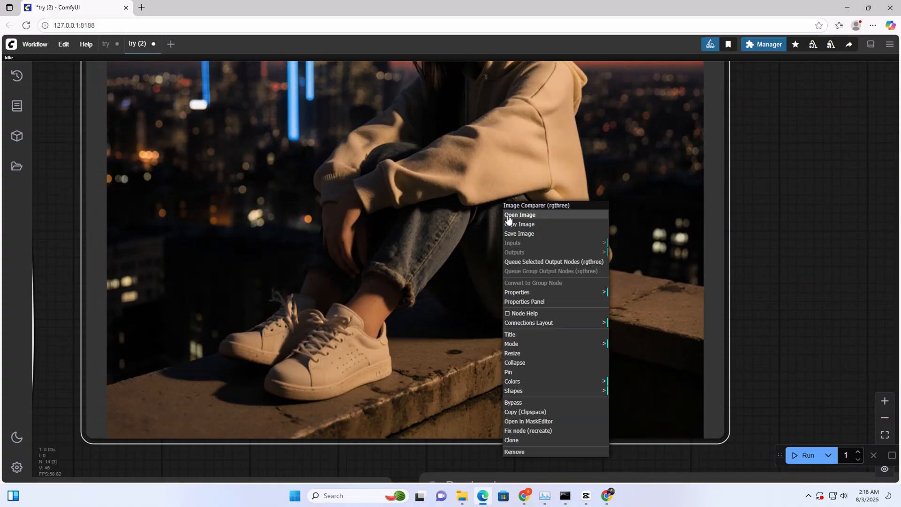
# View the full 2048×2048 upscaled rooftop image in its own Edge tab, then close it.
pyautogui.click(520, 214)
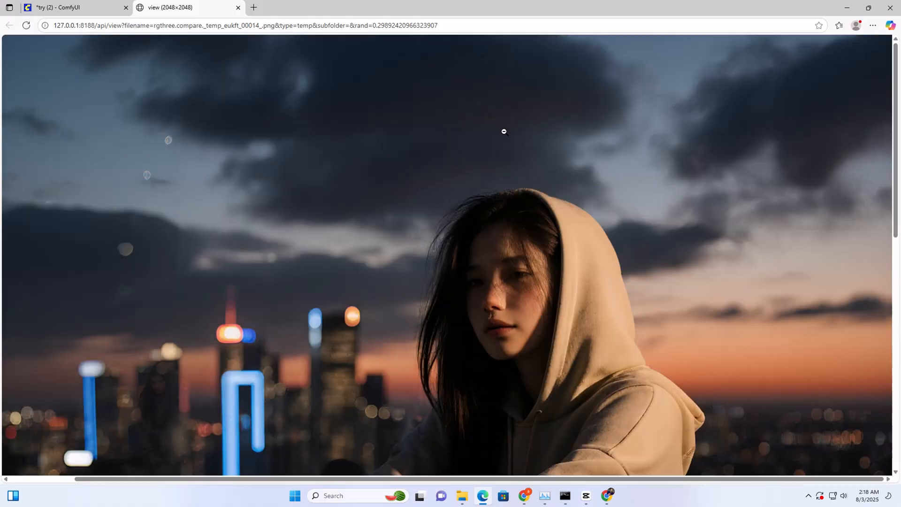
pyautogui.click(504, 132)
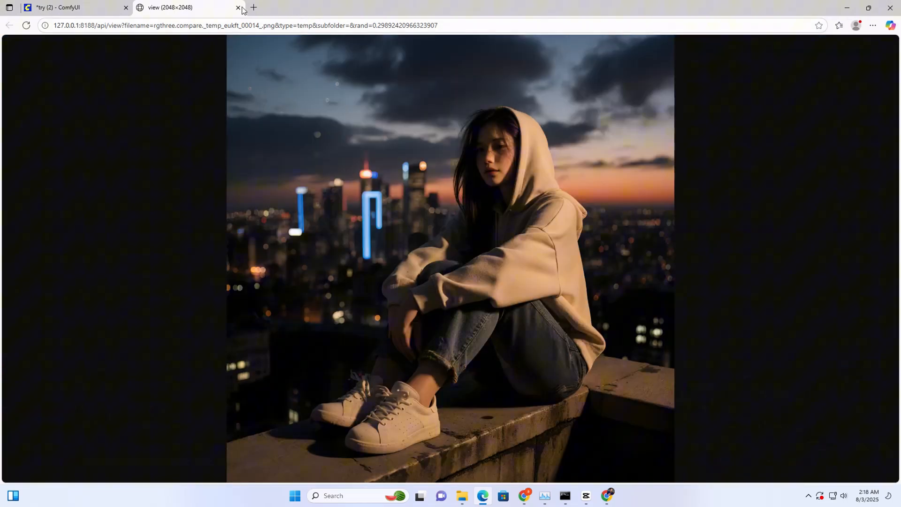
pyautogui.click(237, 8)
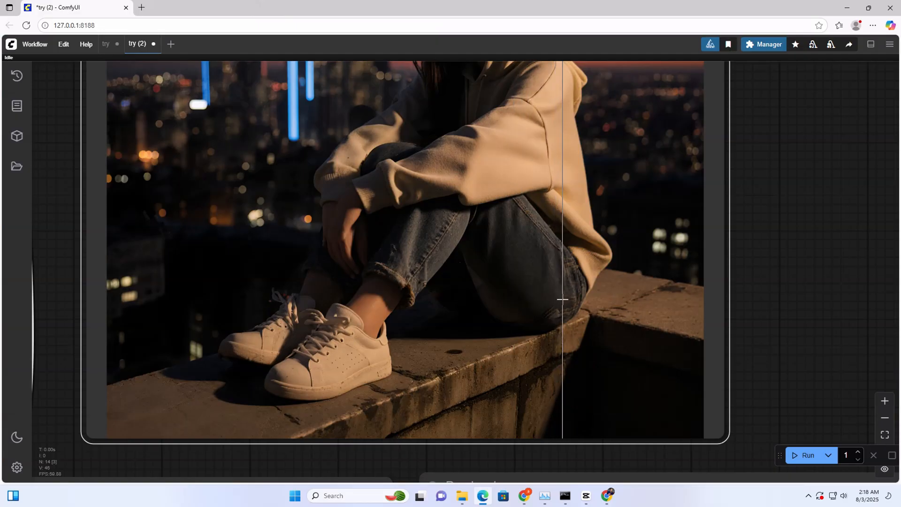